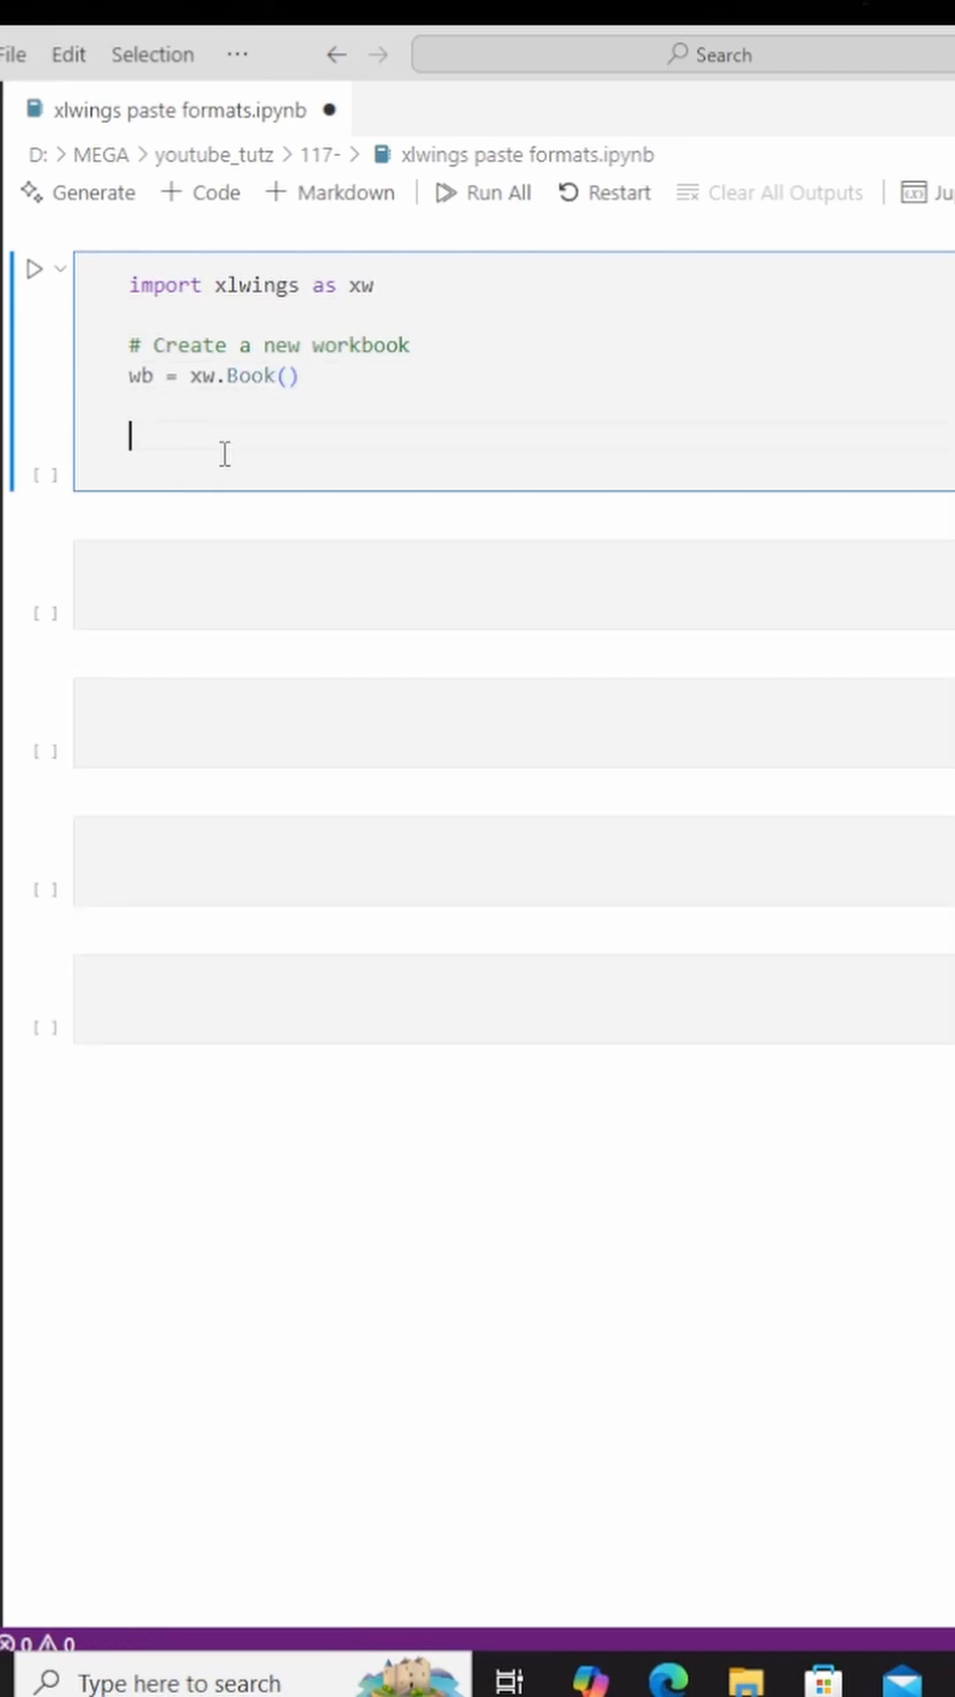
- Add sheet = wb.sheets['Sheet1'] below the Book() line in the first notebook cell
{"action": "type", "text": "sheet = wb.sheets['Sheet1']"}
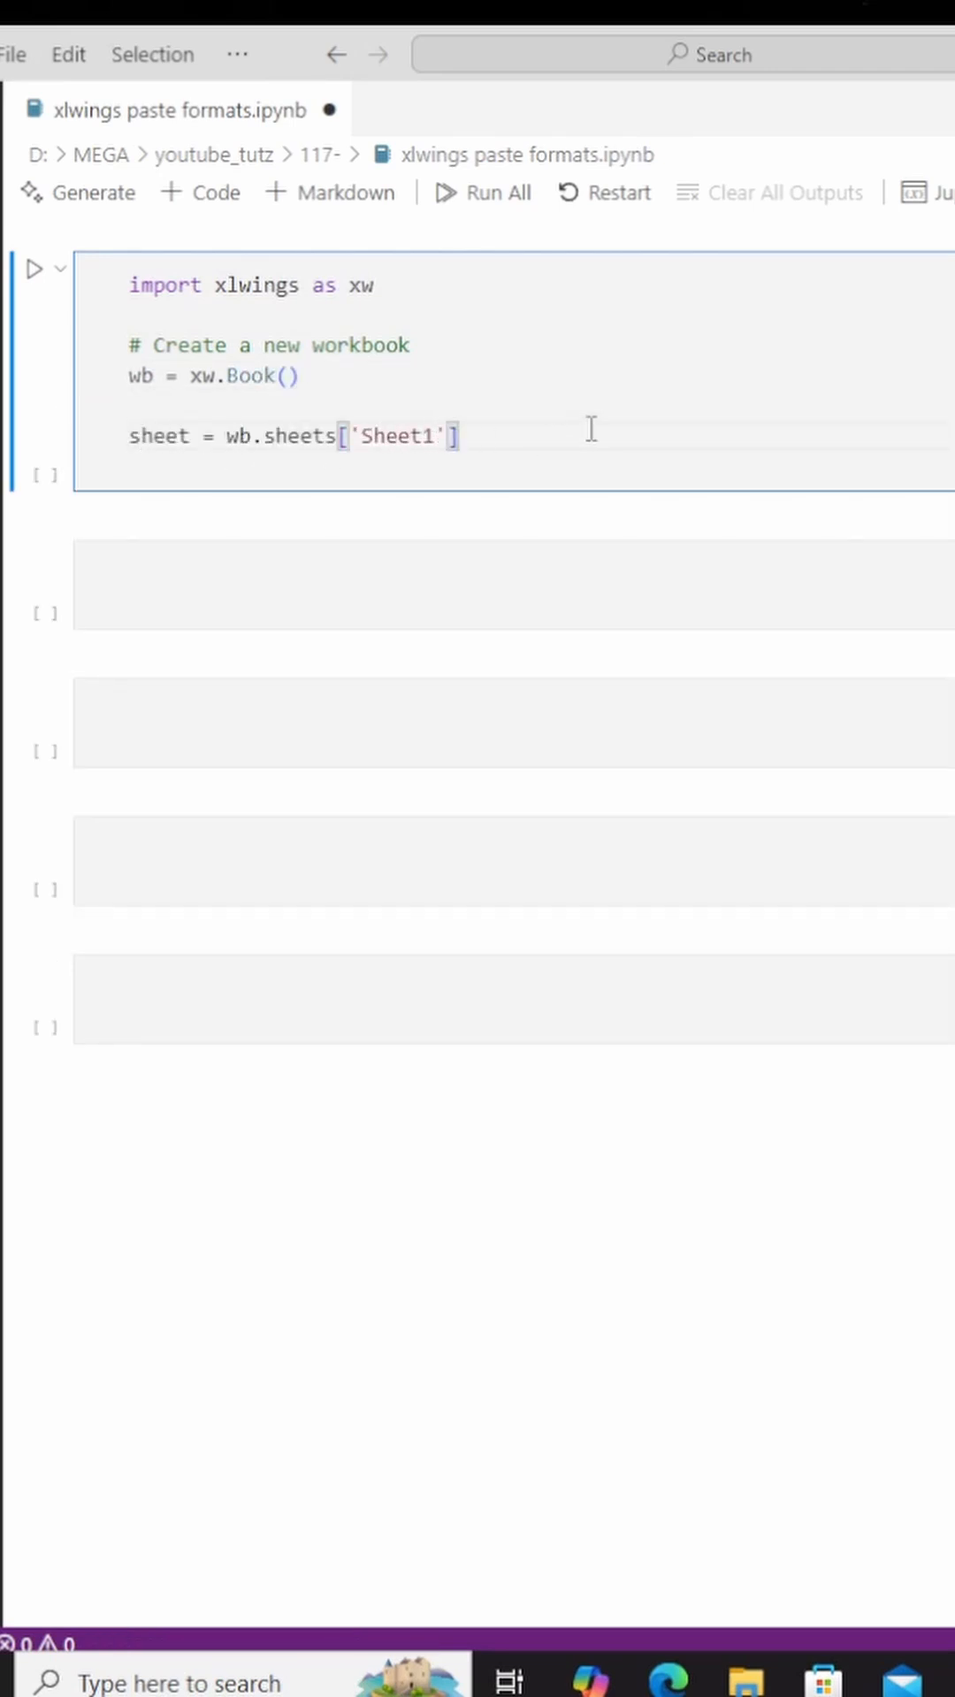
{"action": "mouse_move", "coordinate": [498, 438]}
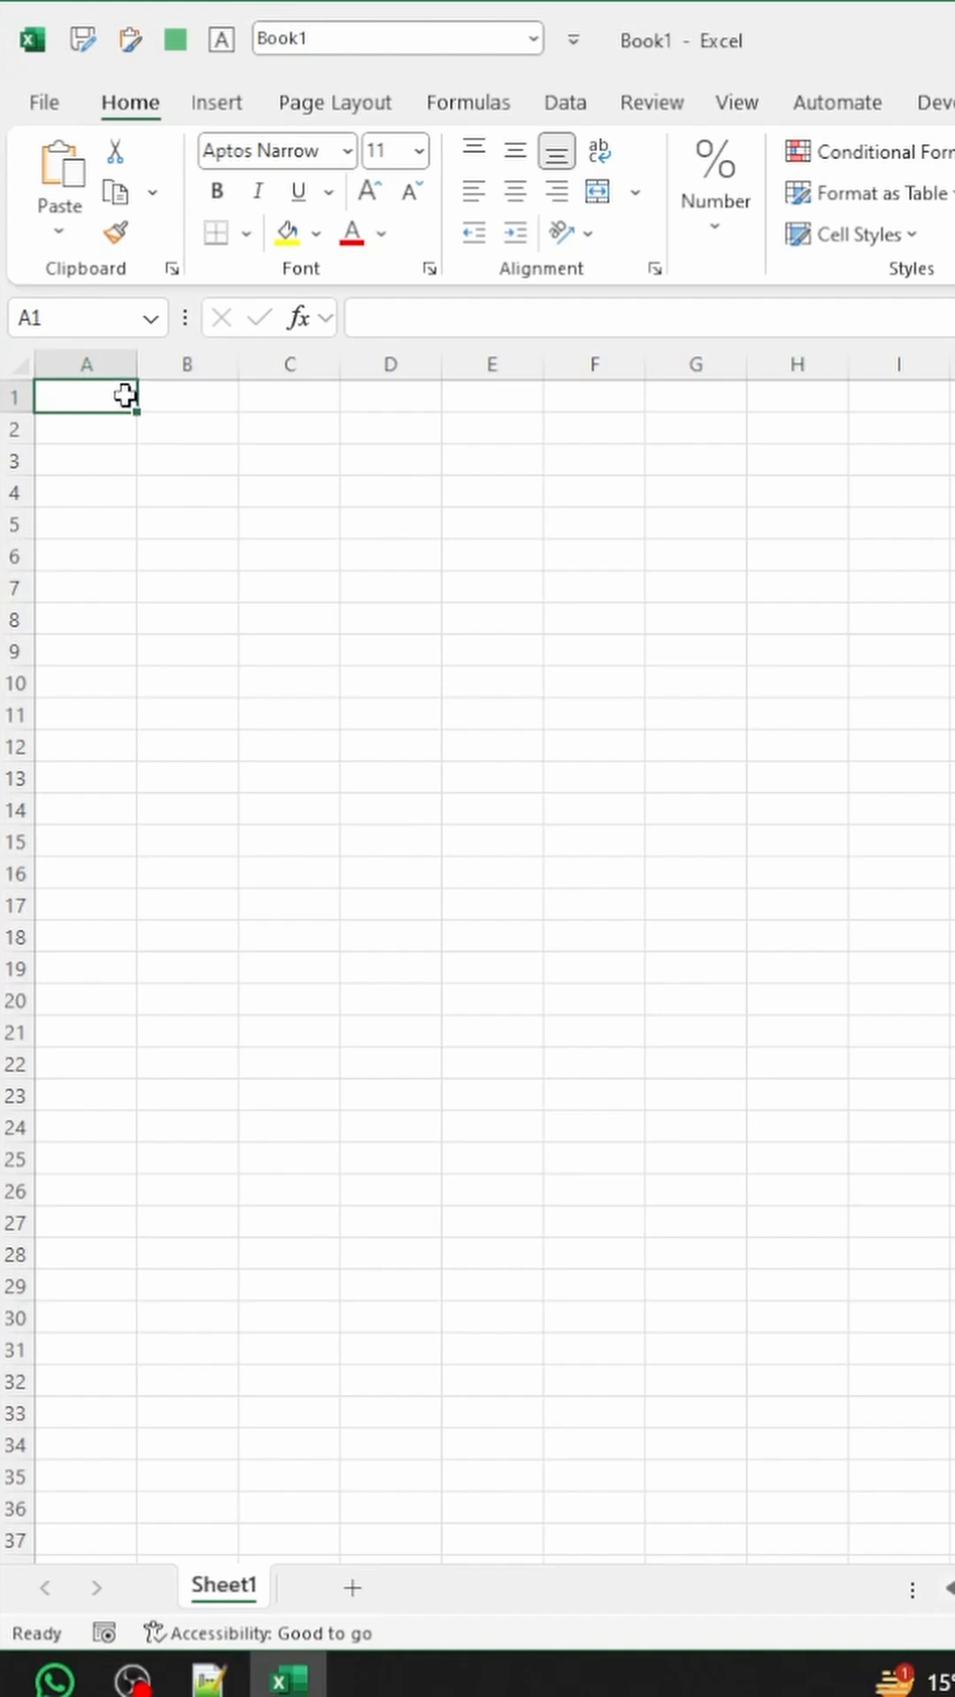
- Enter =SUM(1,2) in A1, then format A1:B2 bold, italic with green fill
{"action": "type", "text": "=SUM("}
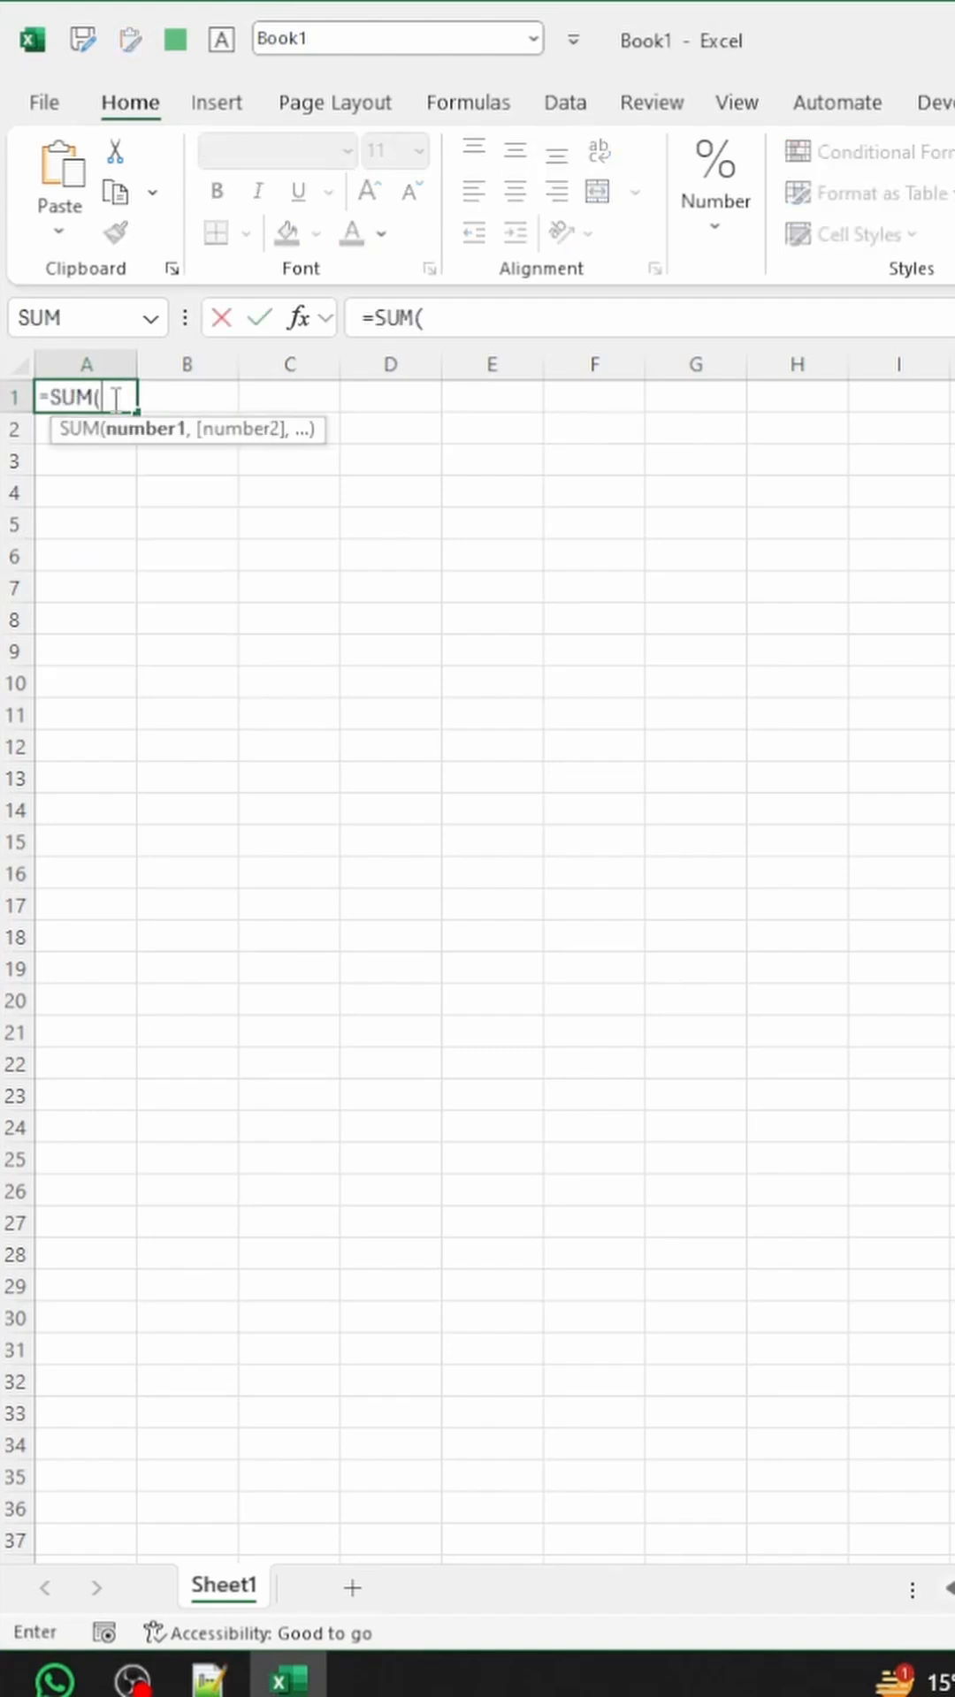
{"action": "key", "text": "Enter"}
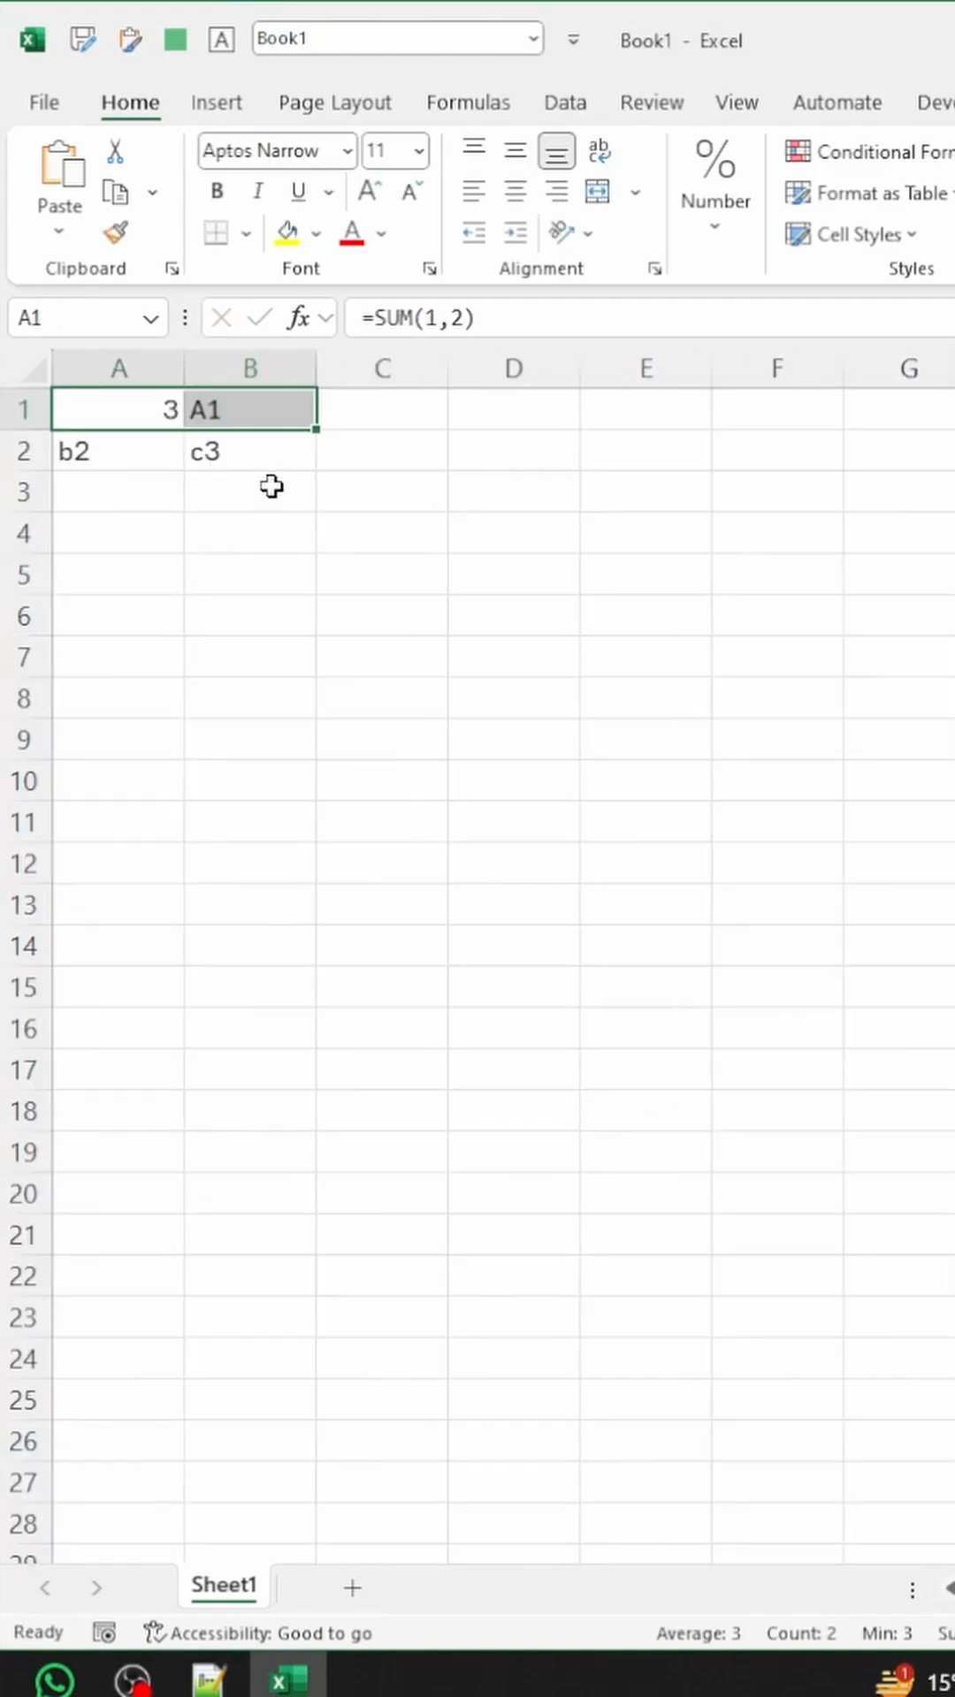
{"action": "left_click_drag", "start_coordinate": [119, 410], "coordinate": [251, 451]}
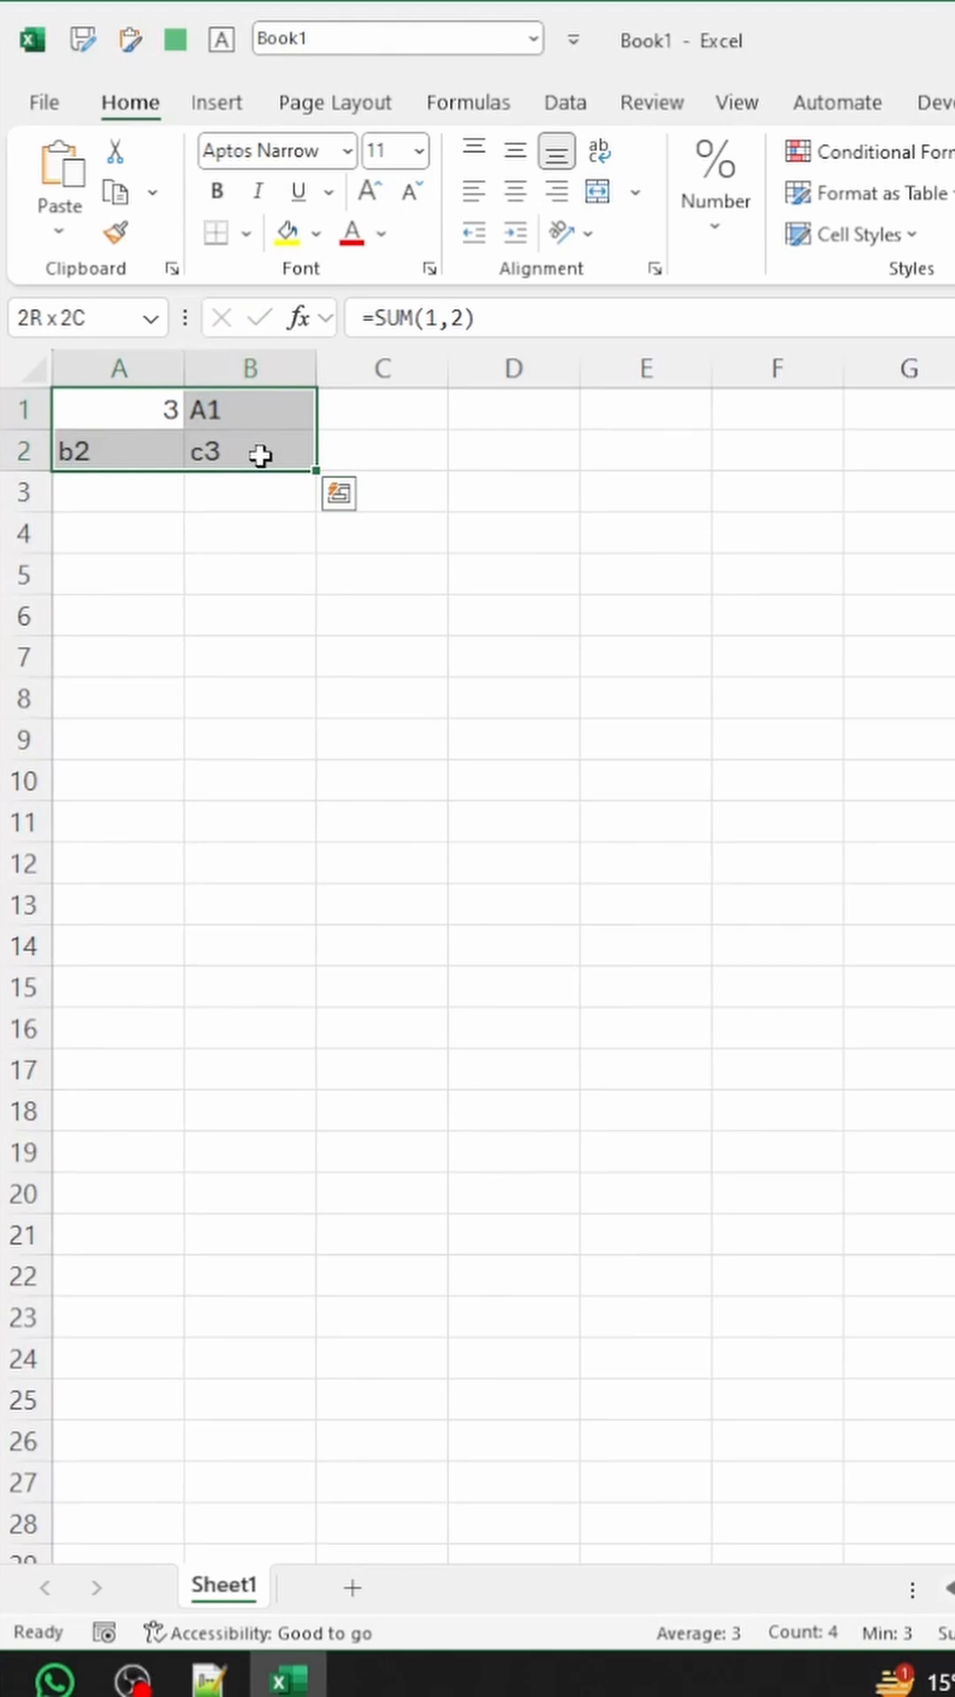
{"action": "left_click", "coordinate": [318, 232]}
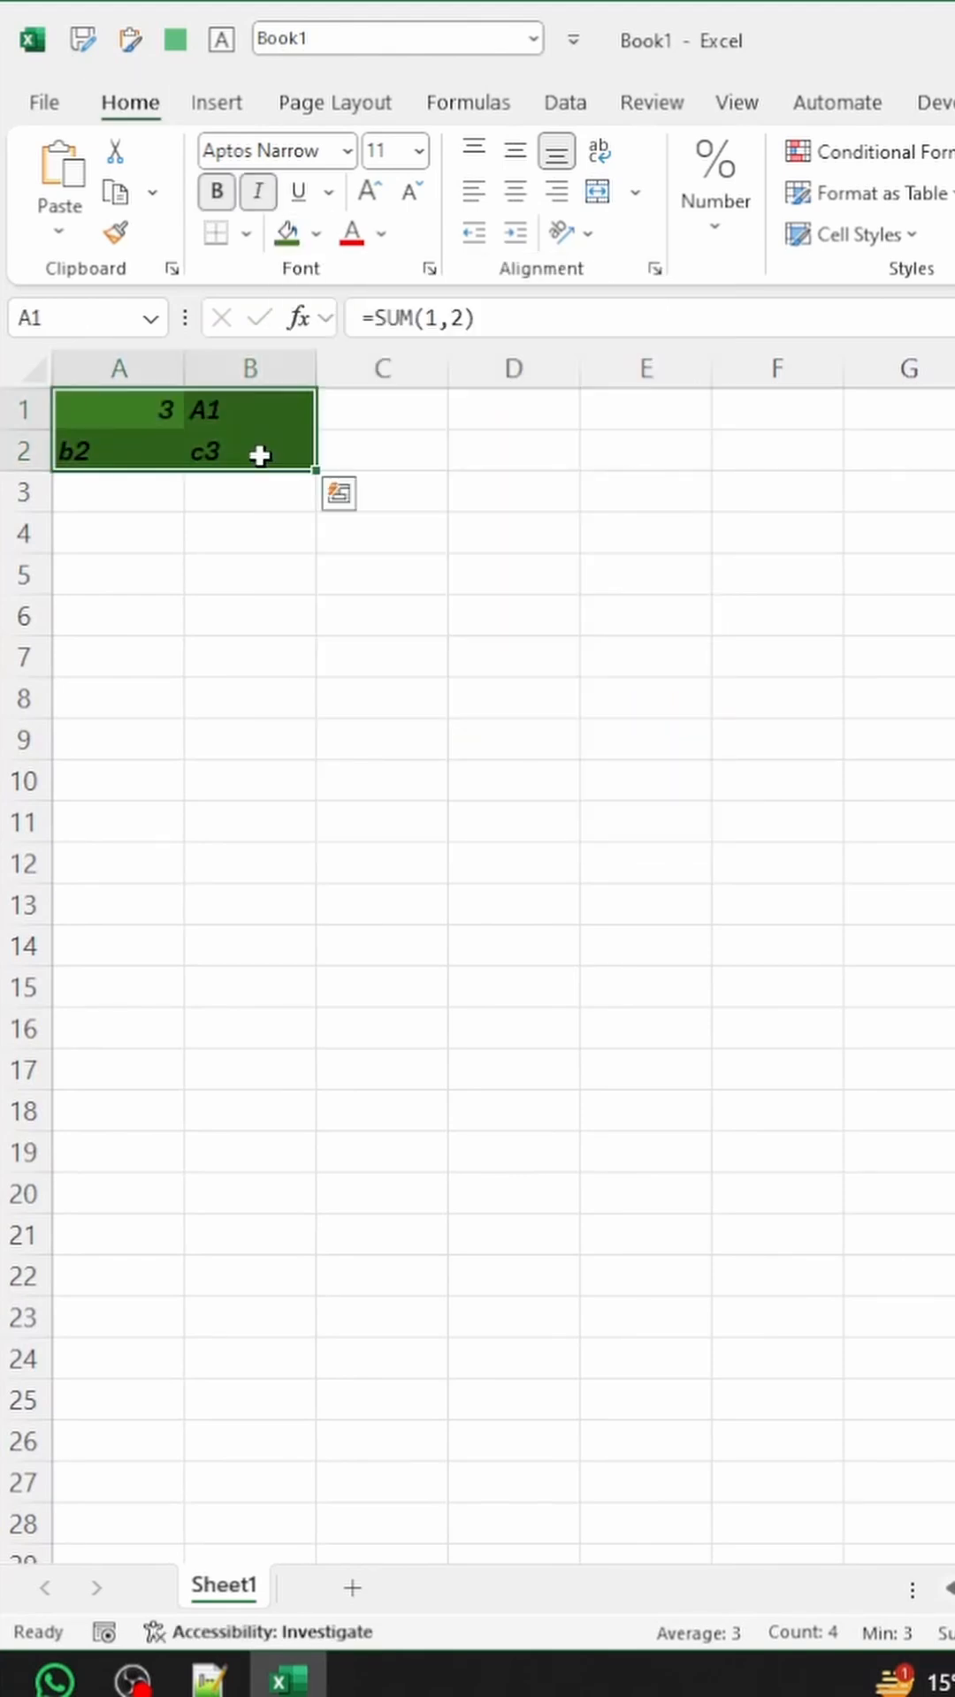
{"action": "left_click", "coordinate": [381, 233]}
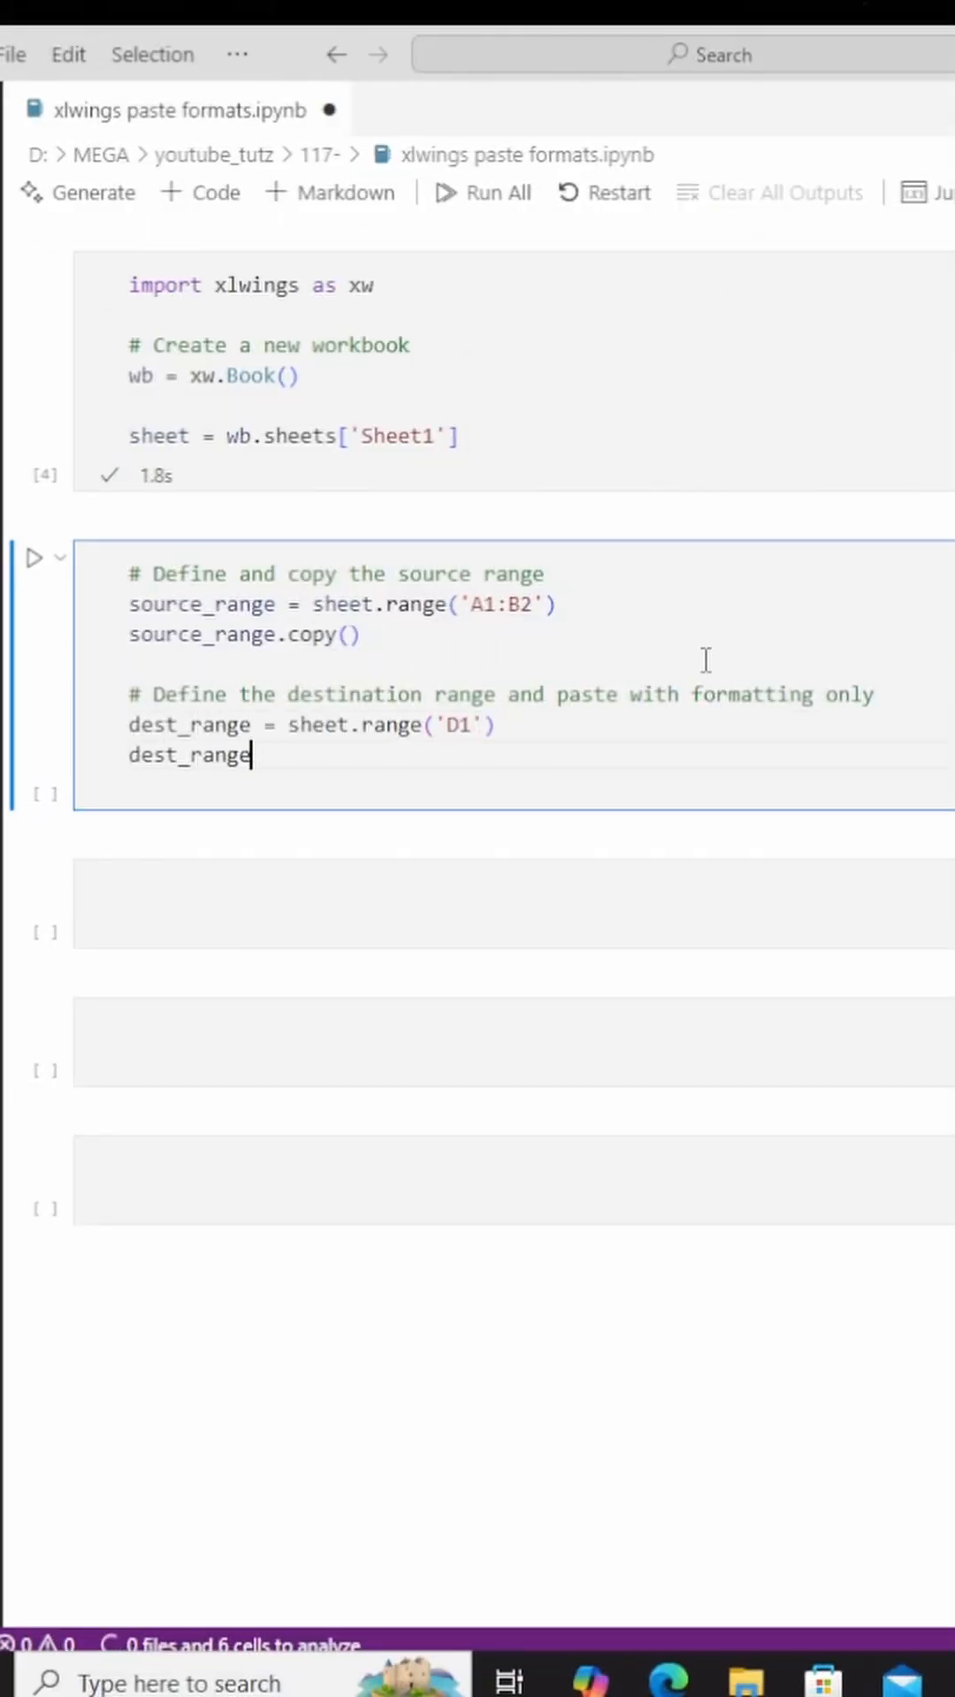
- Write dest_range.paste(paste="formats") so D1 receives only A1:B2's formatting
{"action": "type", "text": ".paste(paste=\"formats\")  # Pastes only the formatting"}
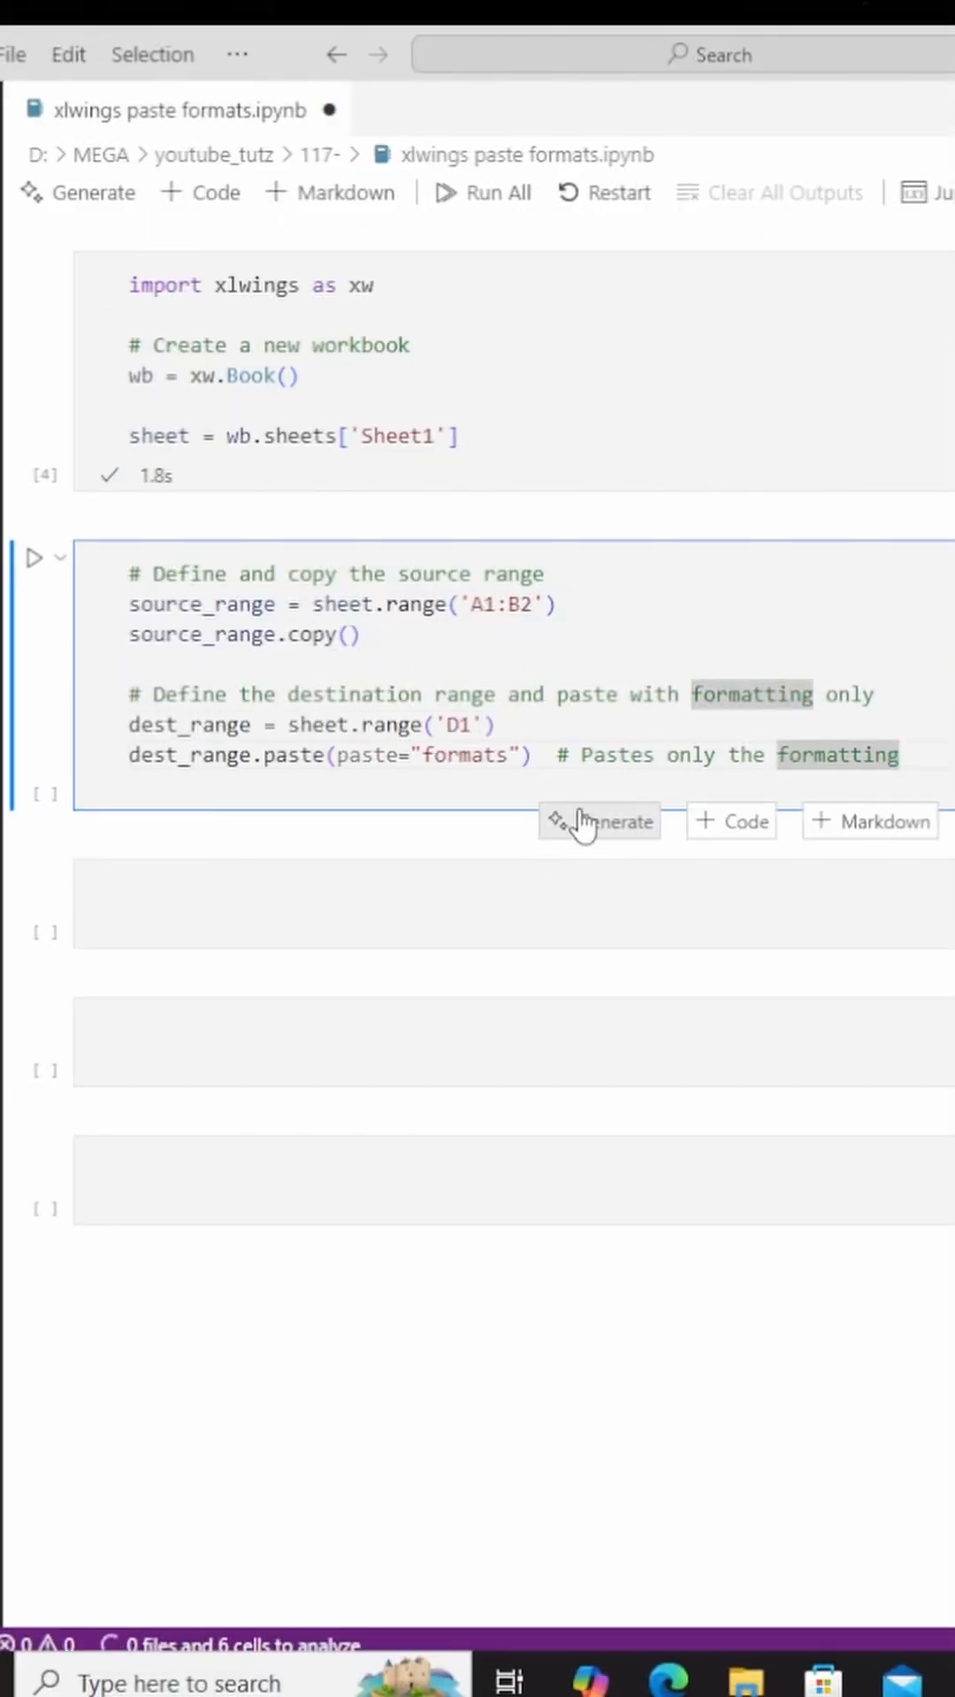
{"action": "mouse_move", "coordinate": [284, 814]}
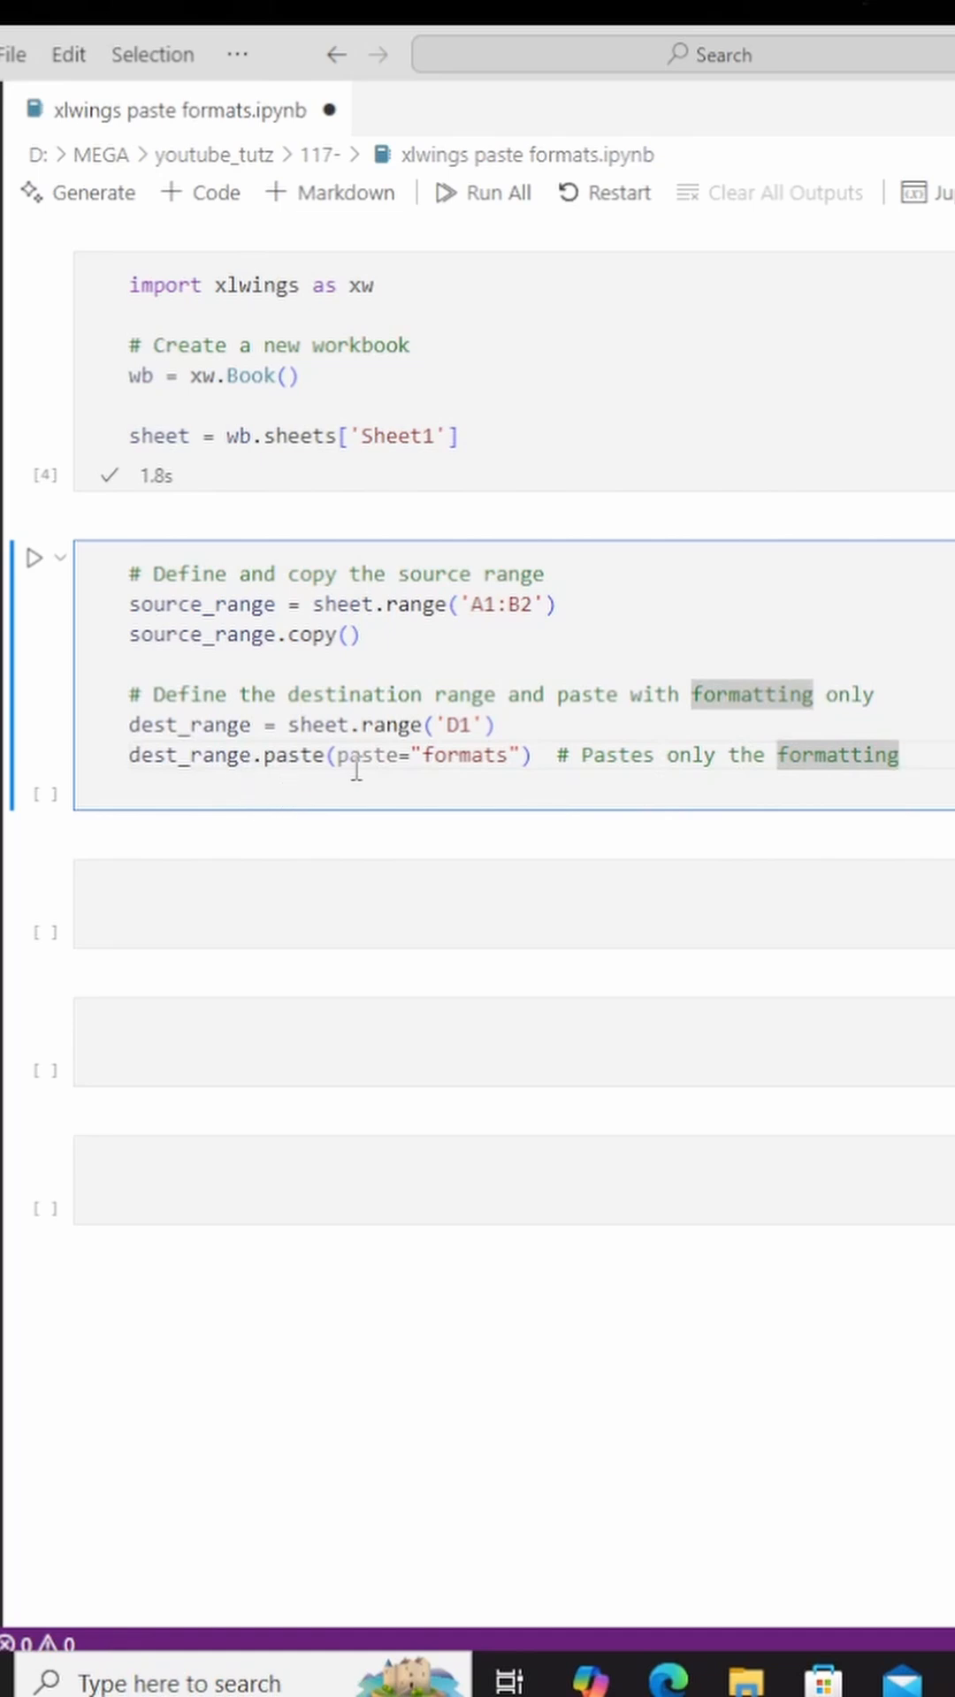
{"action": "mouse_move", "coordinate": [430, 790]}
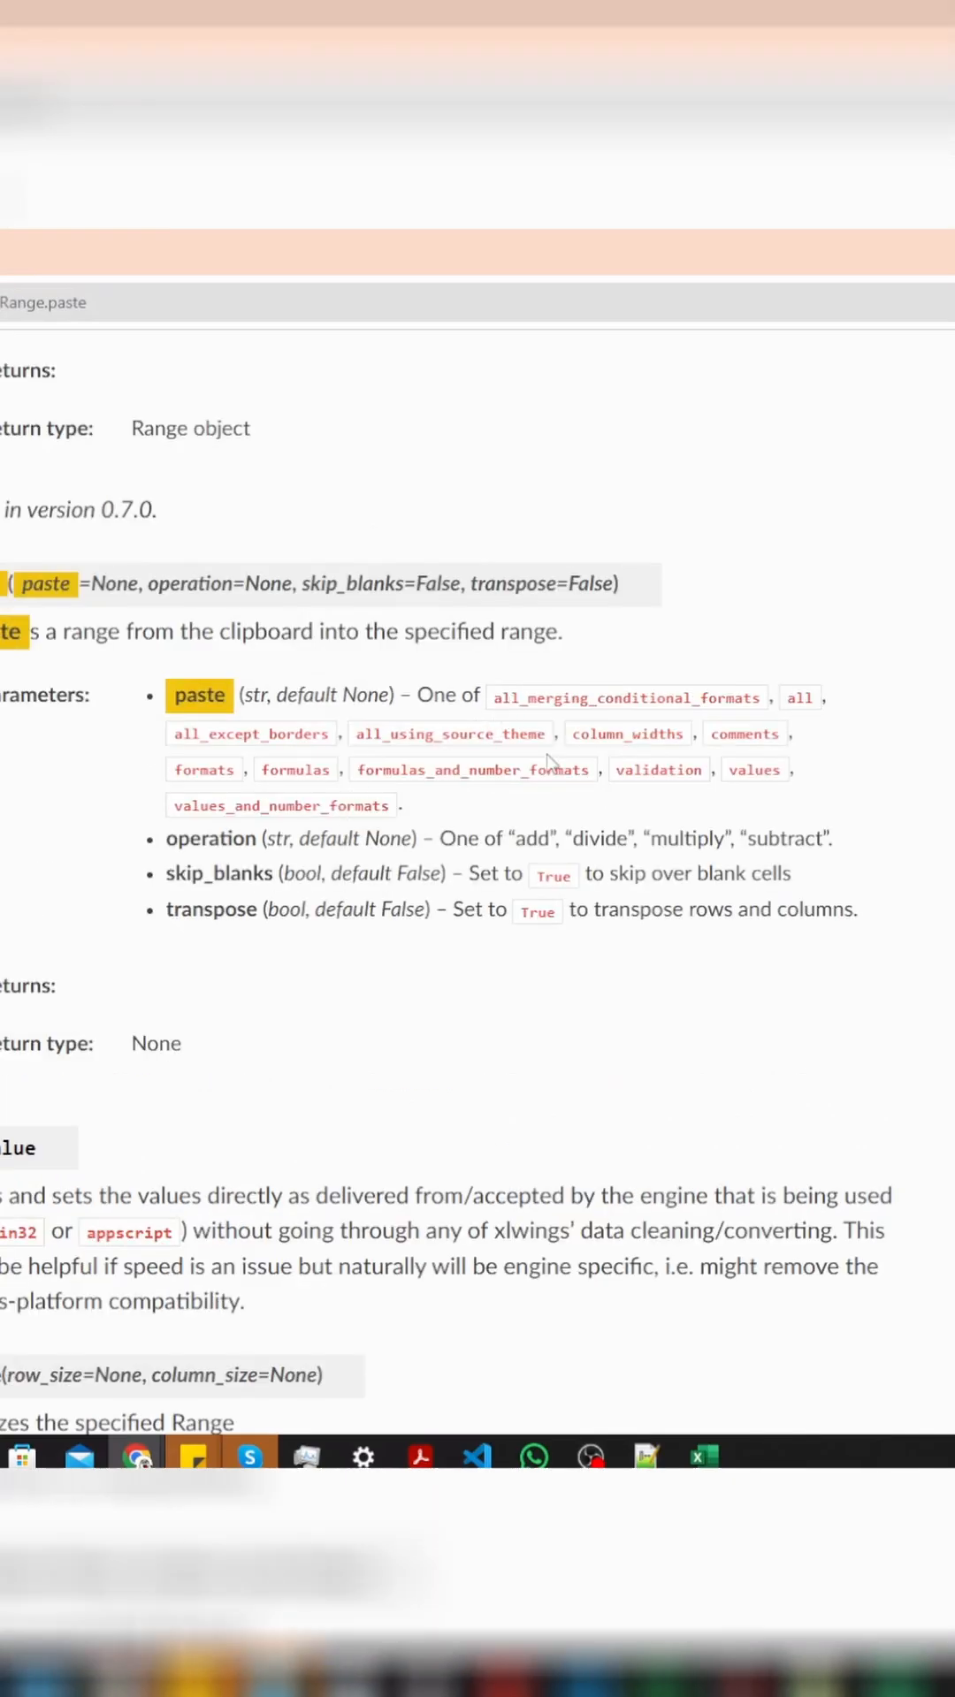
{"action": "mouse_move", "coordinate": [211, 770]}
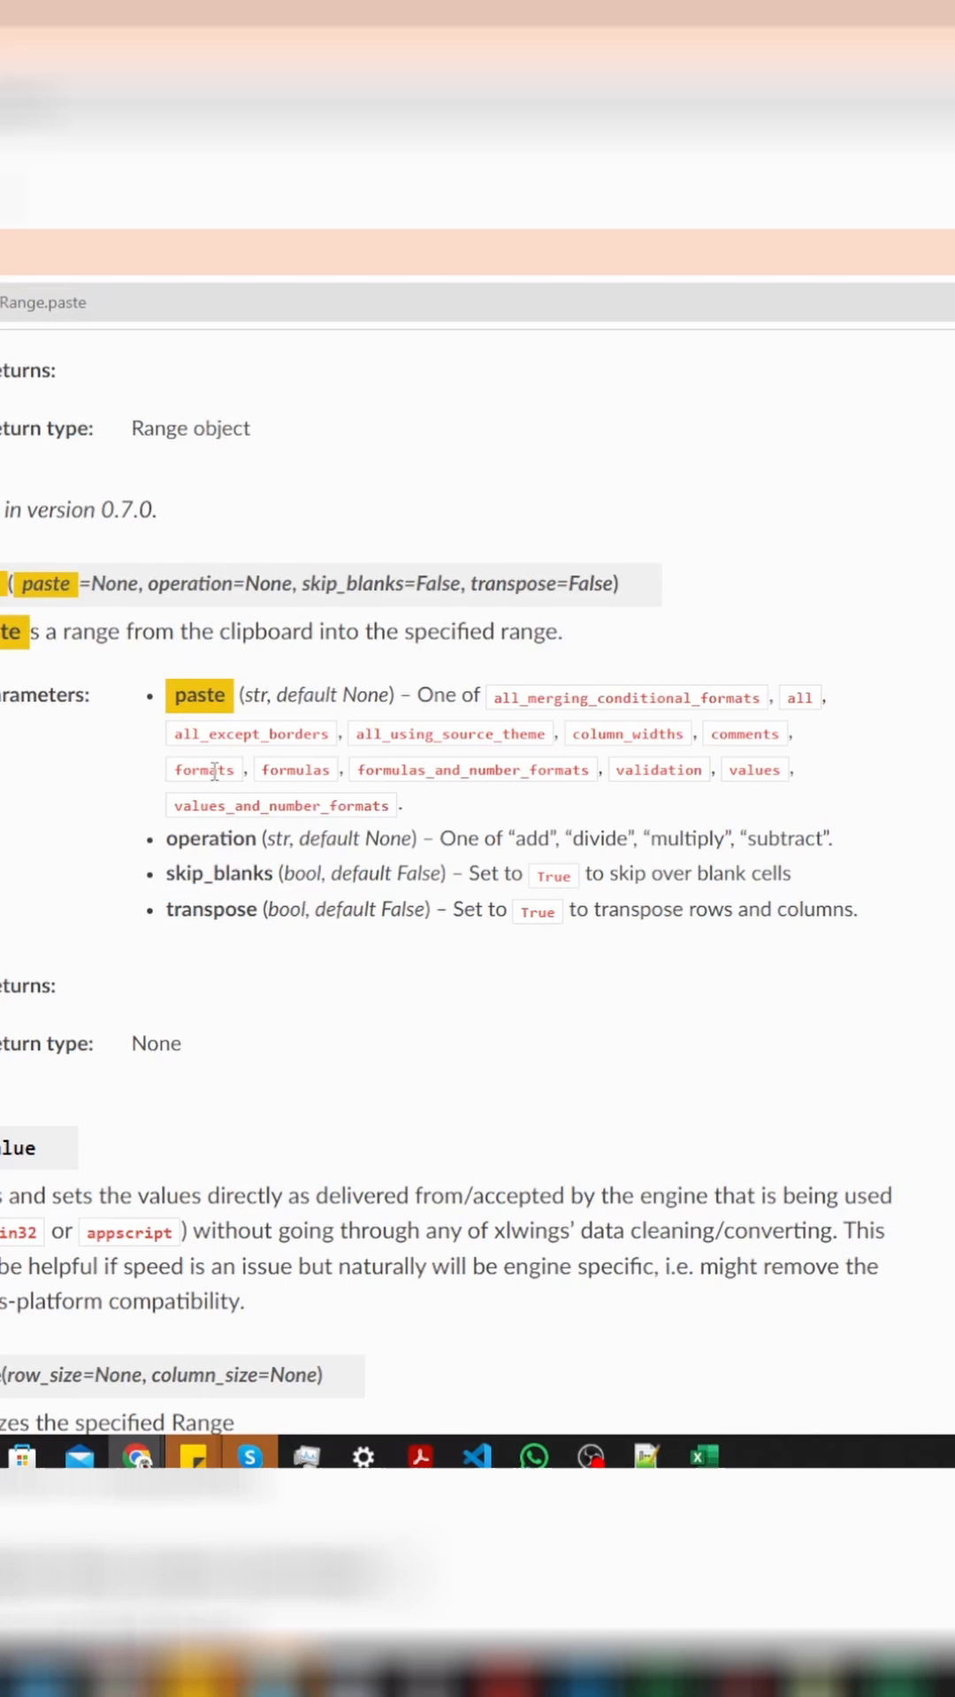
- Select the 'formats' option in Chrome's xlwings Range.paste parameter list
{"action": "double_click", "coordinate": [203, 770]}
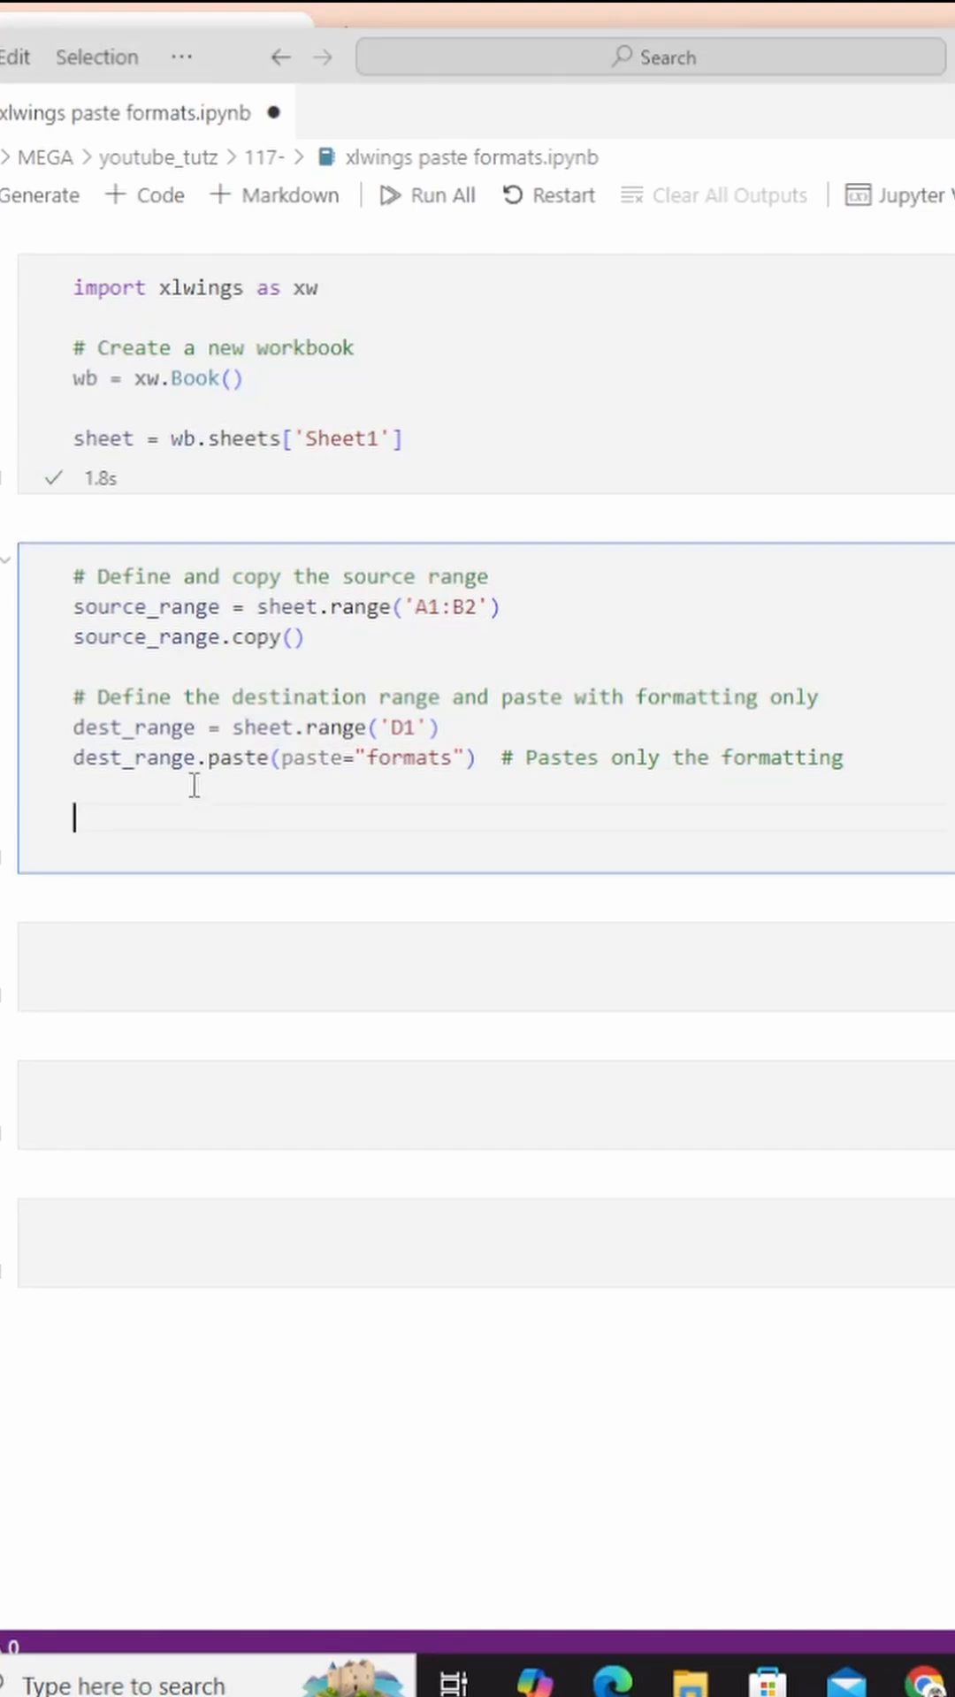
{"action": "mouse_move", "coordinate": [372, 823]}
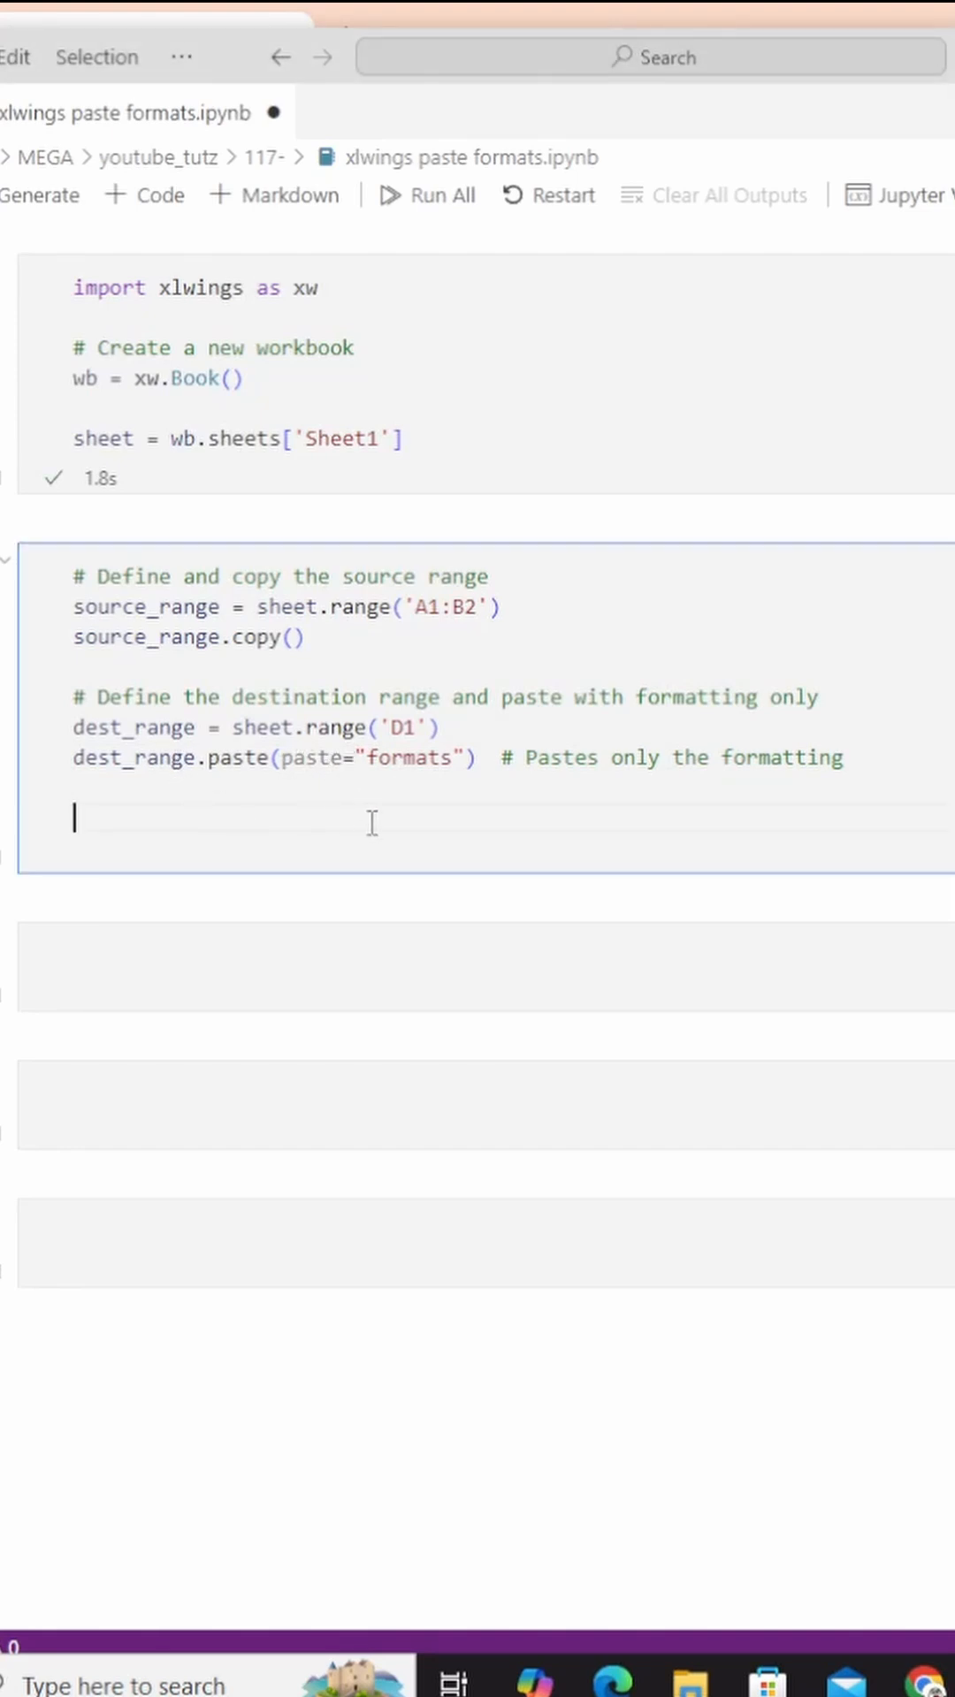
{"action": "mouse_move", "coordinate": [382, 839]}
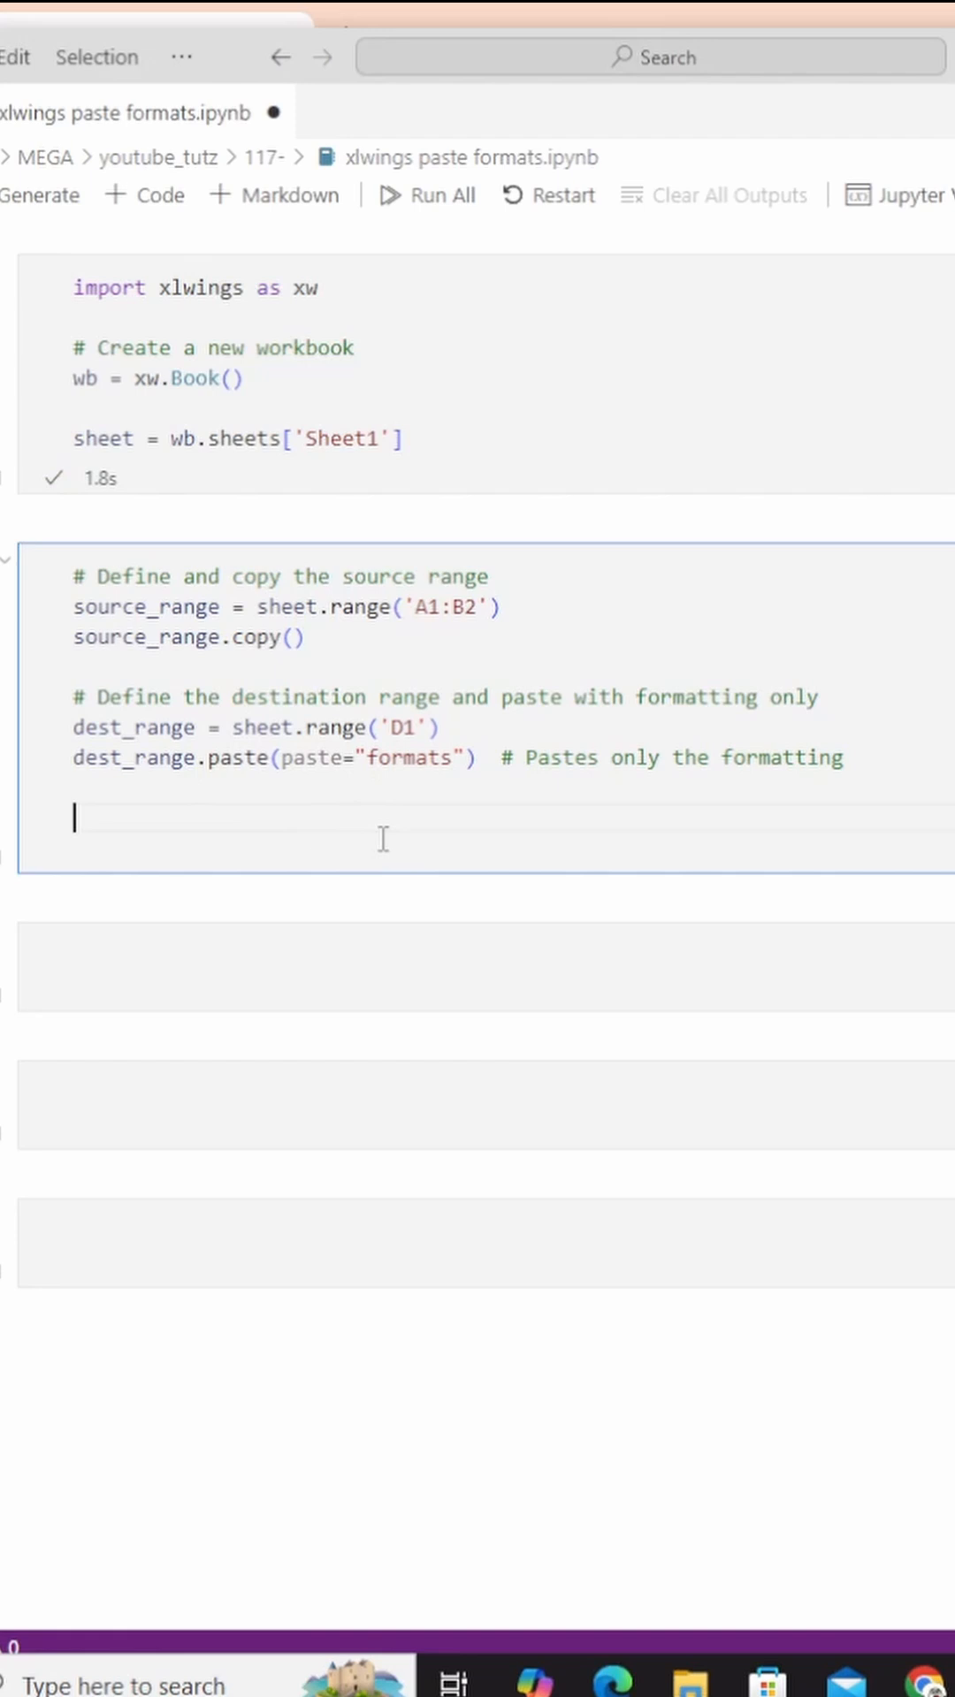
- Add dest_range.paste(paste="values_and_number_formats") on a new line in the paste cell
{"action": "type", "text": "dest_range.paste(paste=\"values_and_number_formats\")"}
{"action": "left_click", "coordinate": [486, 966]}
{"action": "type", "text": "xw.apps.active.api.CutCopyMode = False"}
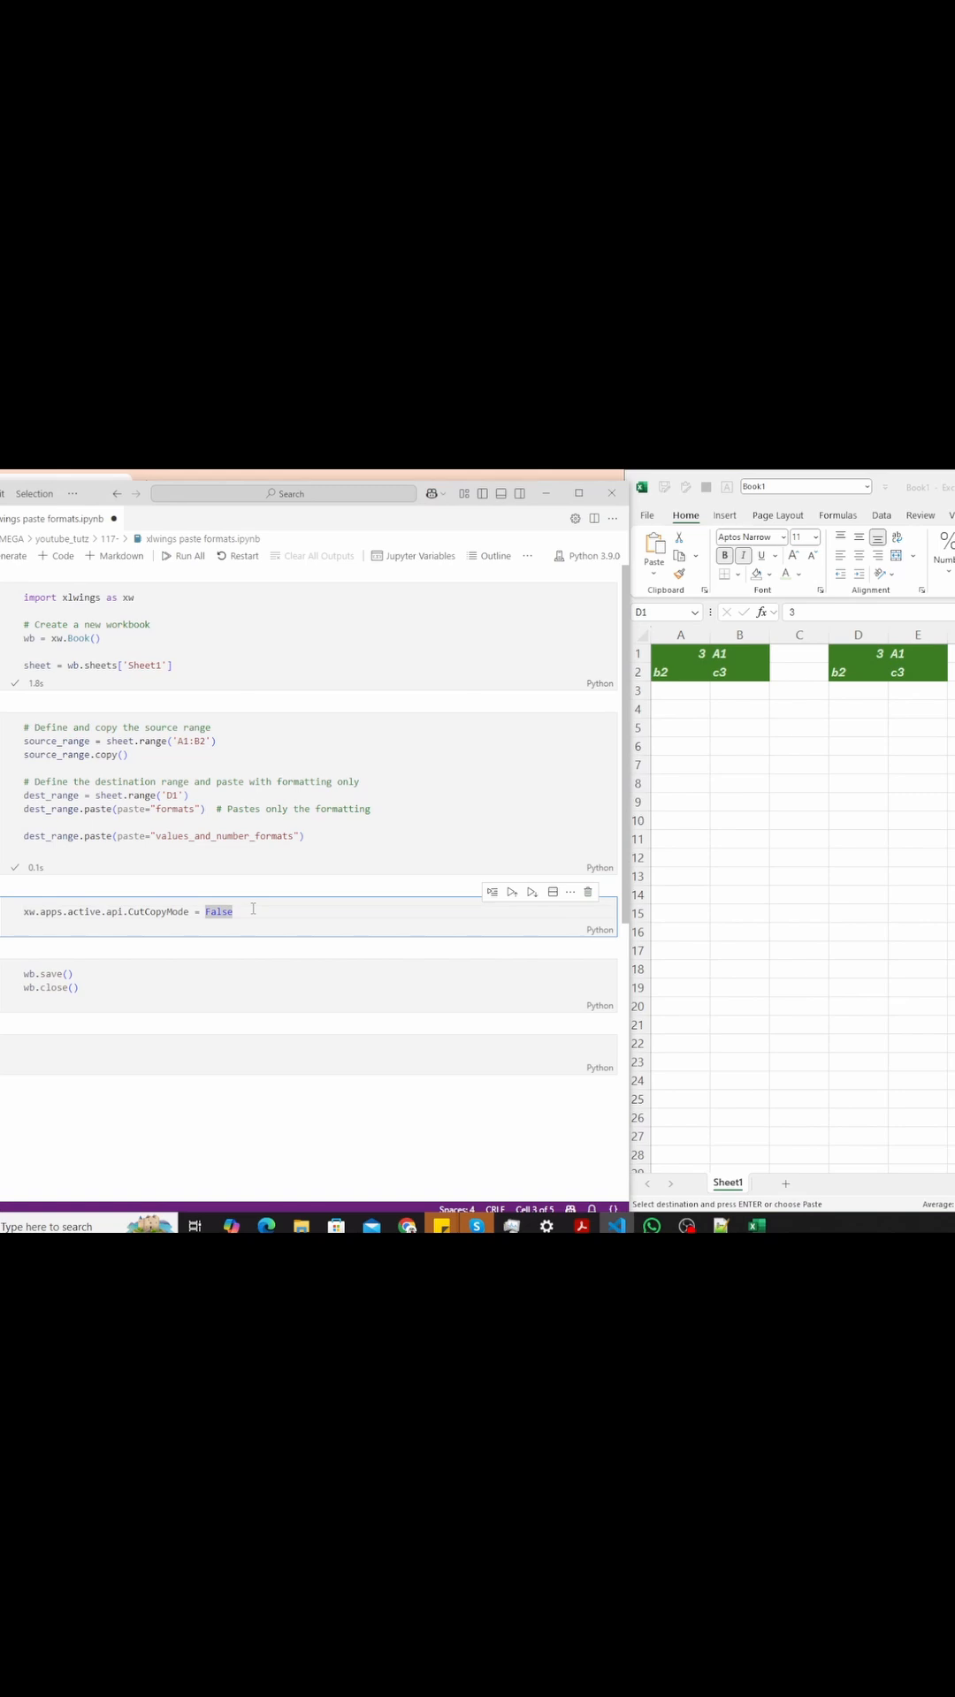
- Run the CutCopyMode = False cell, then compare D1's value 3 with A1's =SUM(1,2)
{"action": "left_click", "coordinate": [509, 911]}
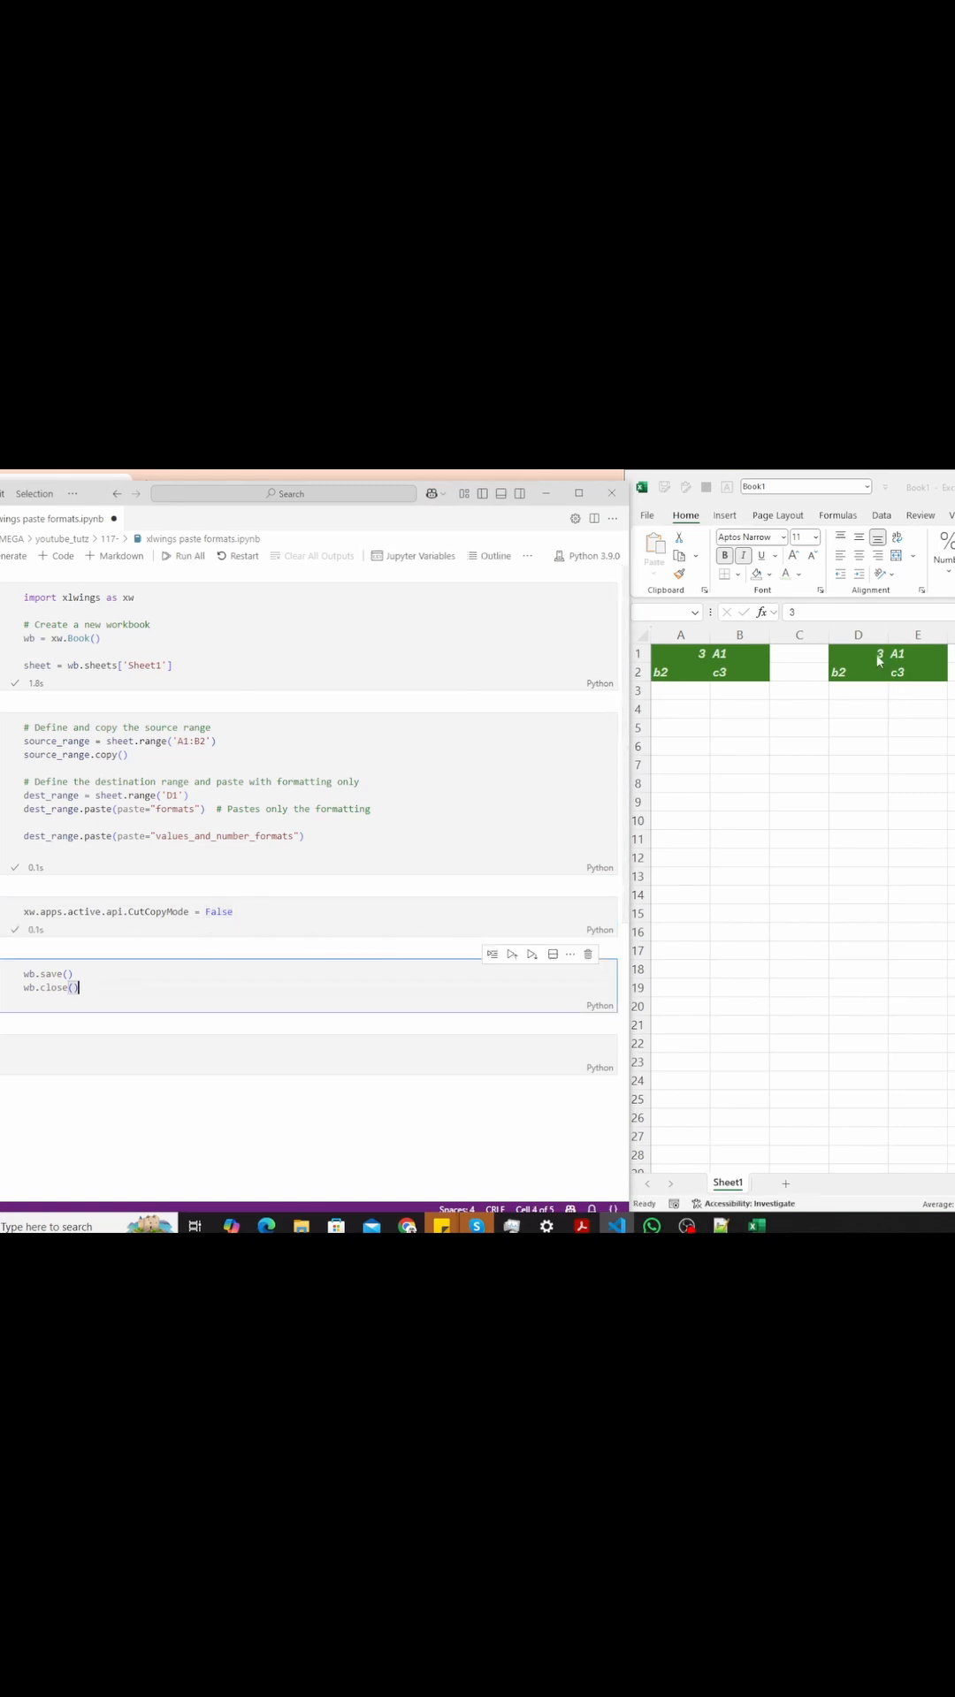
{"action": "left_click", "coordinate": [857, 652]}
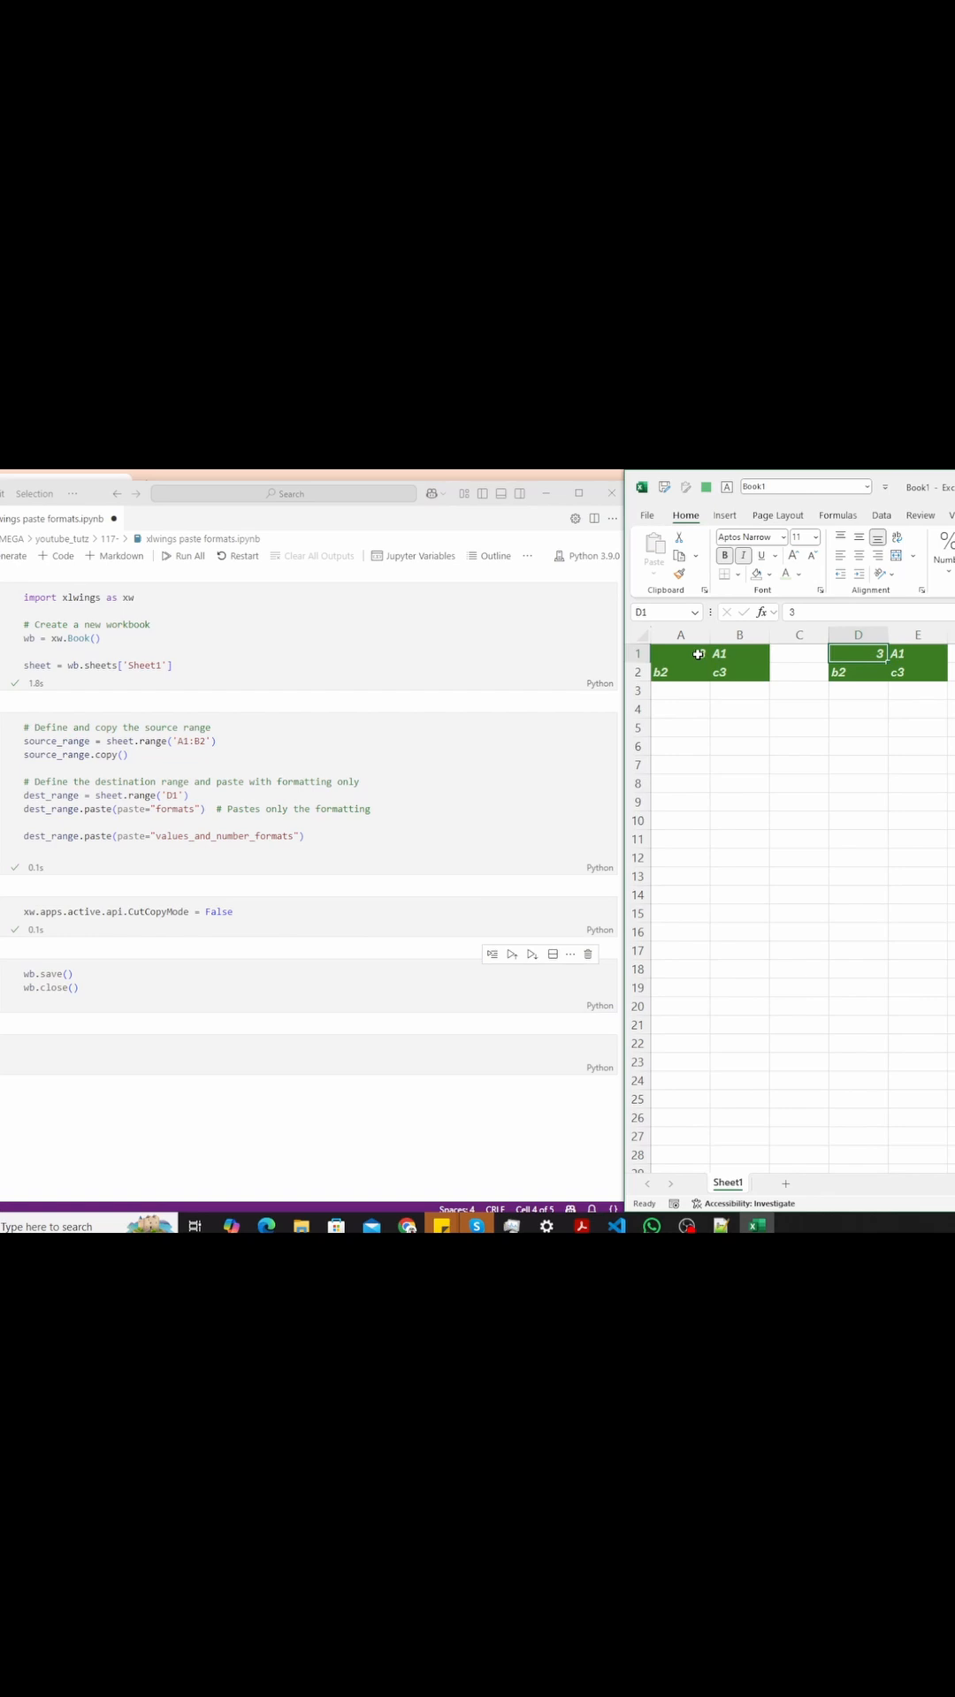
{"action": "left_click", "coordinate": [680, 653]}
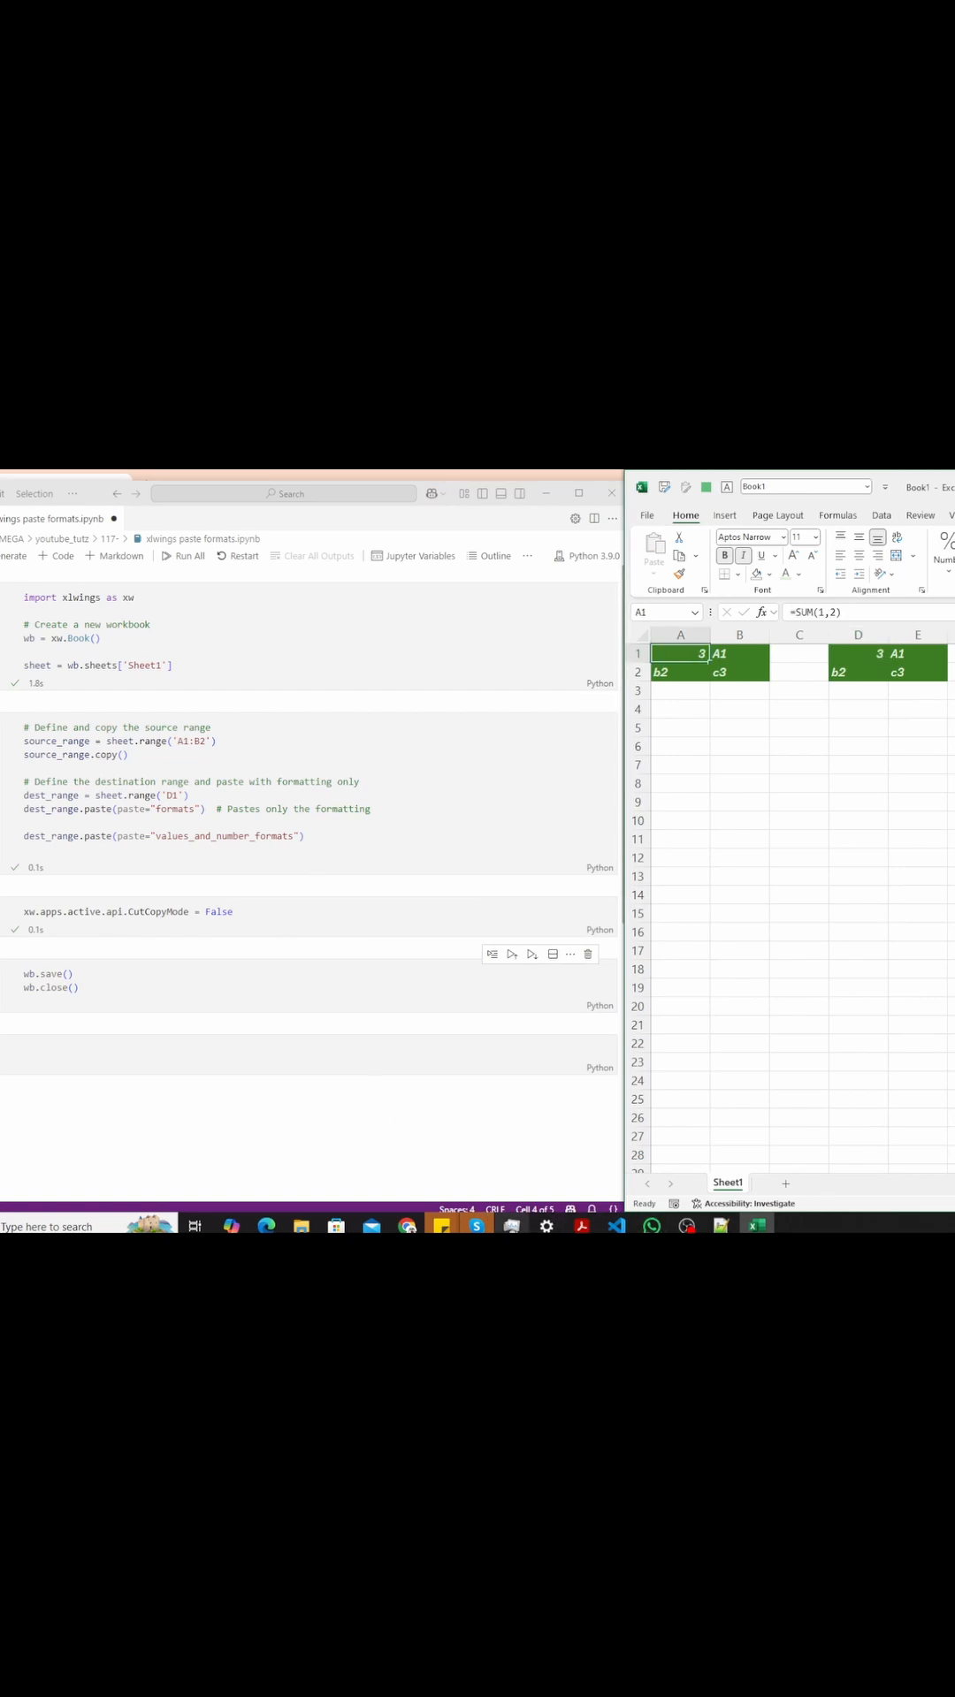